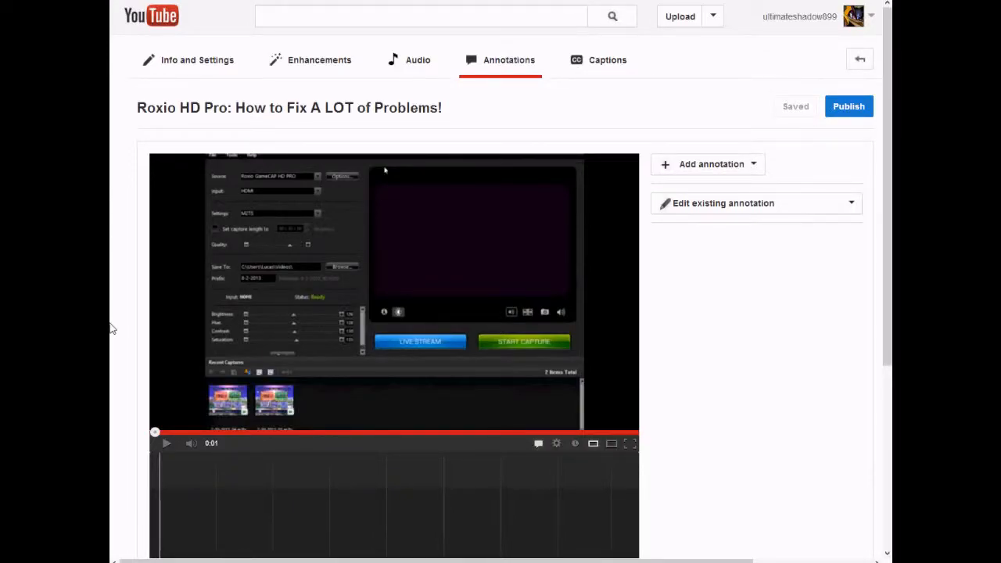
mouse_move(371, 290)
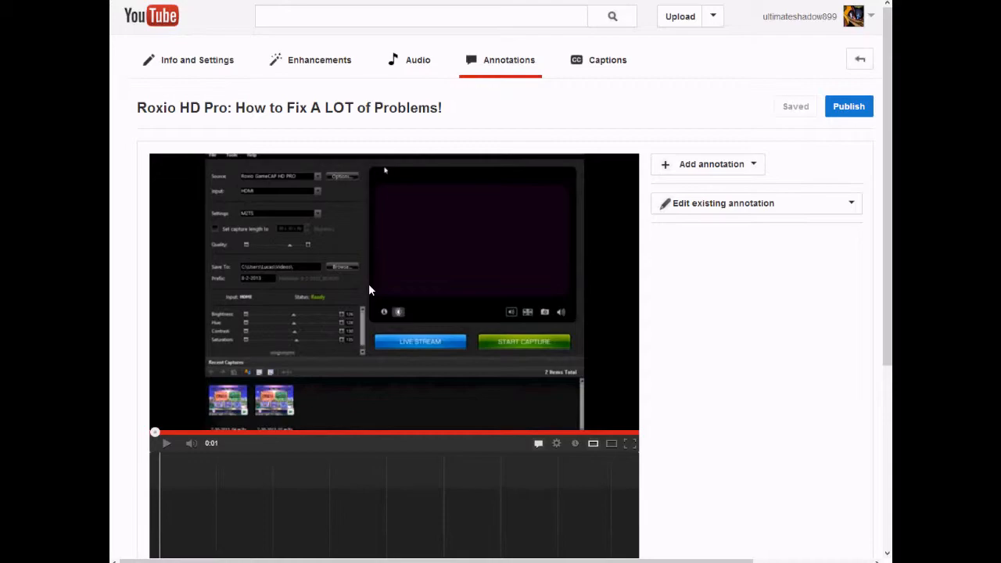
mouse_move(745, 363)
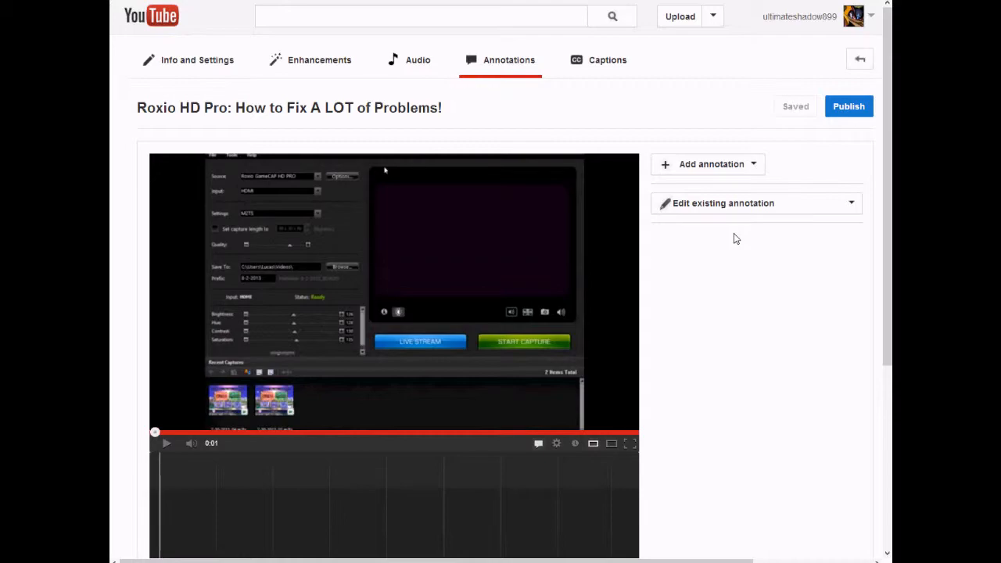
mouse_move(706, 233)
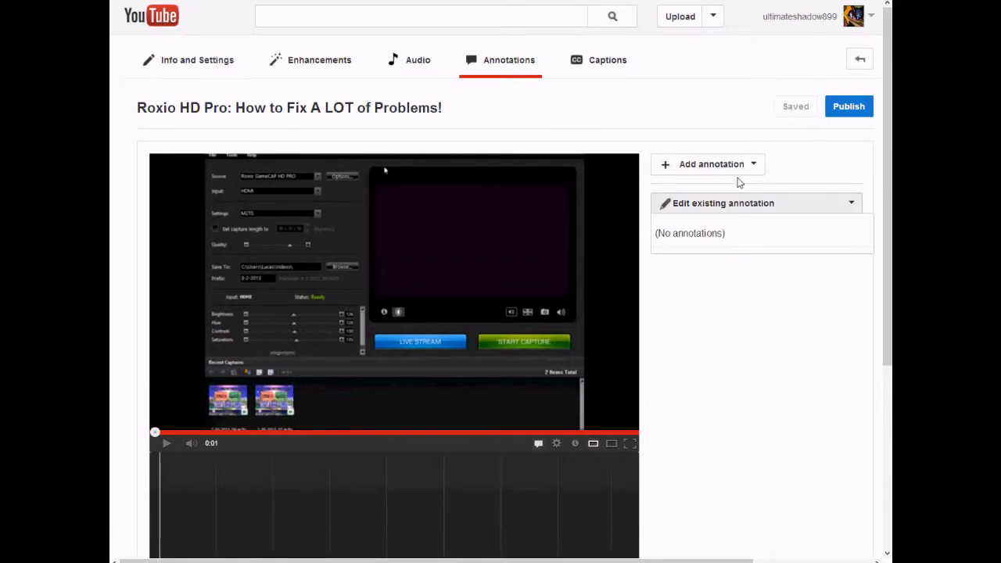
Add a blank Note annotation running 0:01.6 to 0:04.6.
click(708, 165)
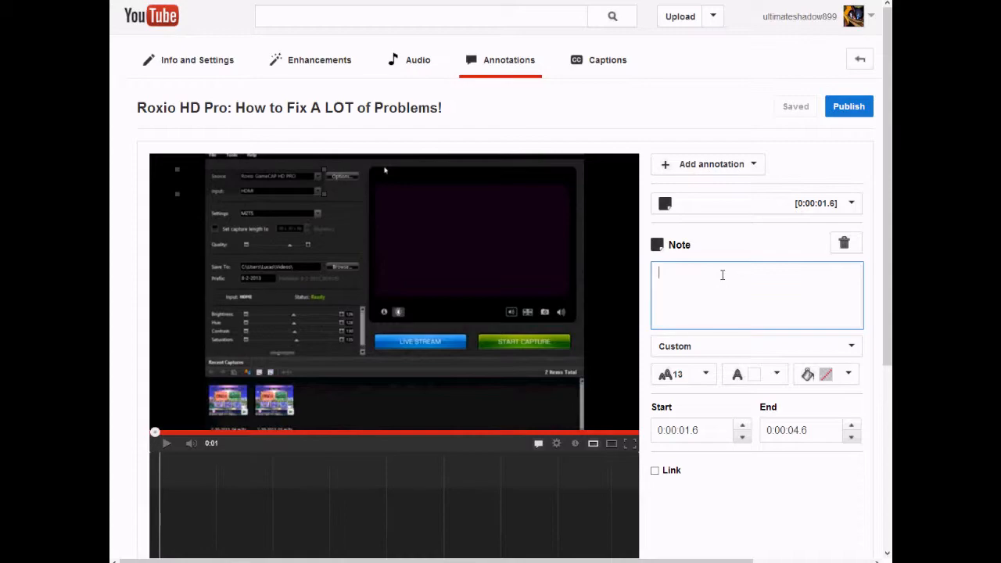
Write 'Be sure to watch in bigger or full screen at 720p HD' in the note and save.
text(Te)
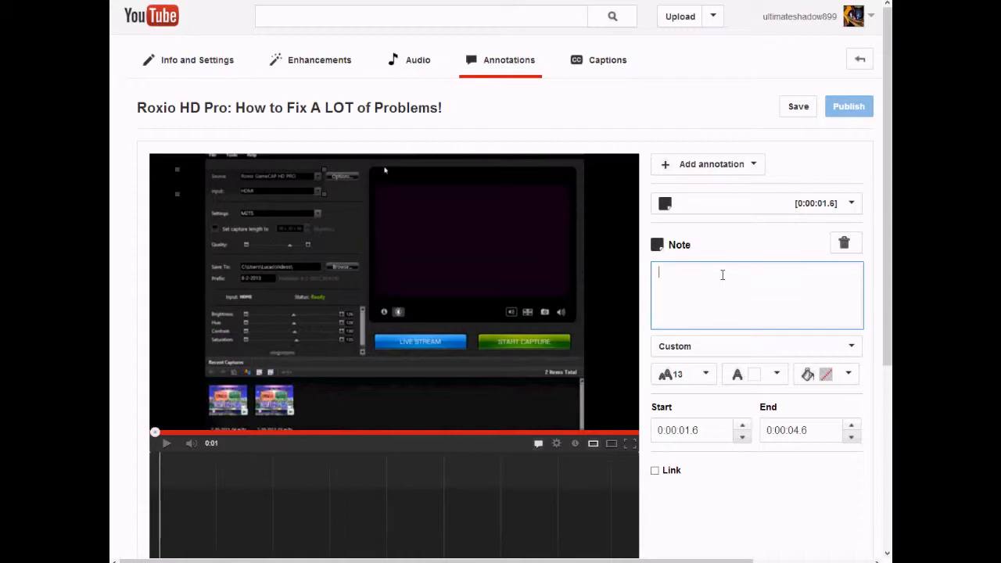
text(Be sure to watch in bigger)
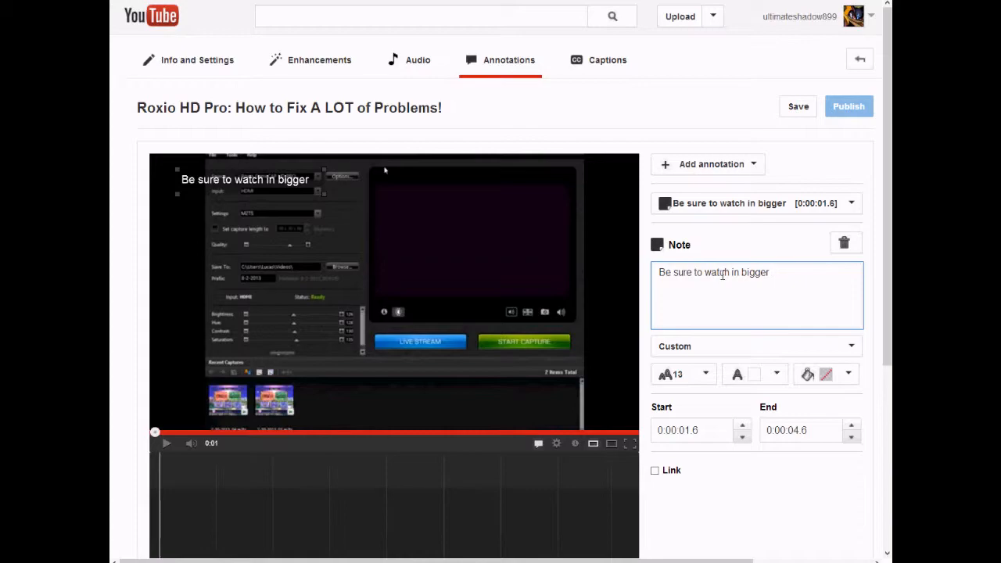
text(or full screen at 720p HD)
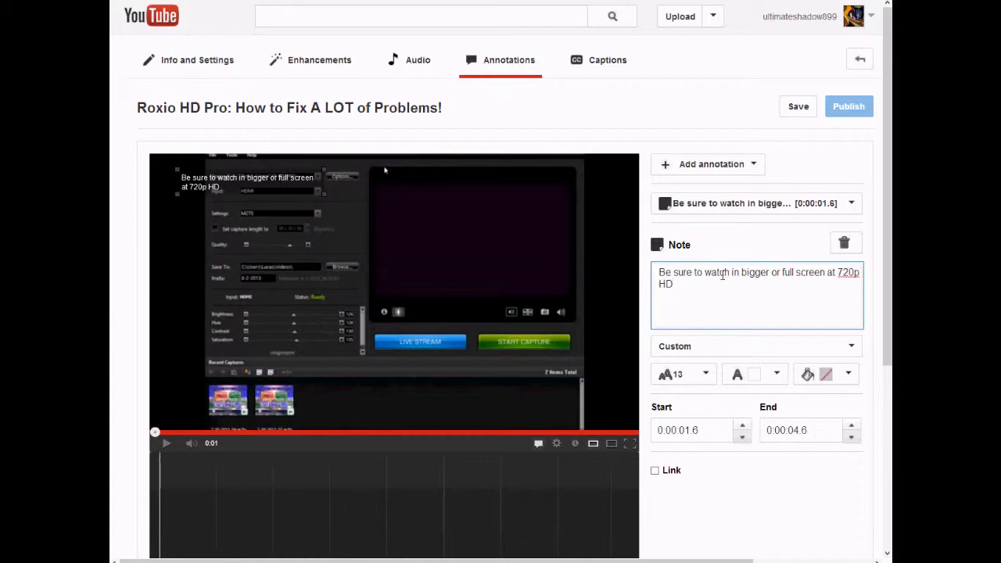
click(797, 106)
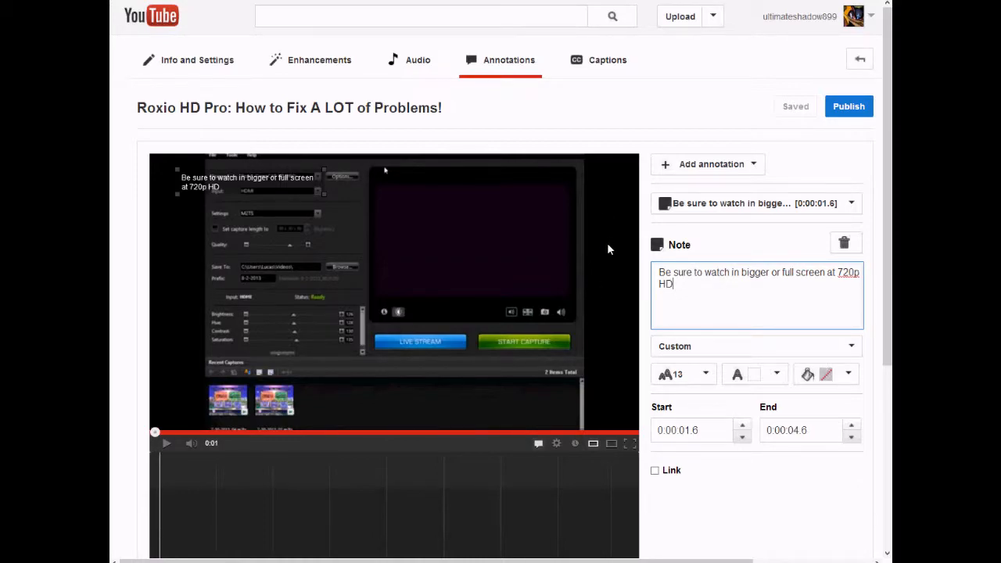
mouse_move(164, 310)
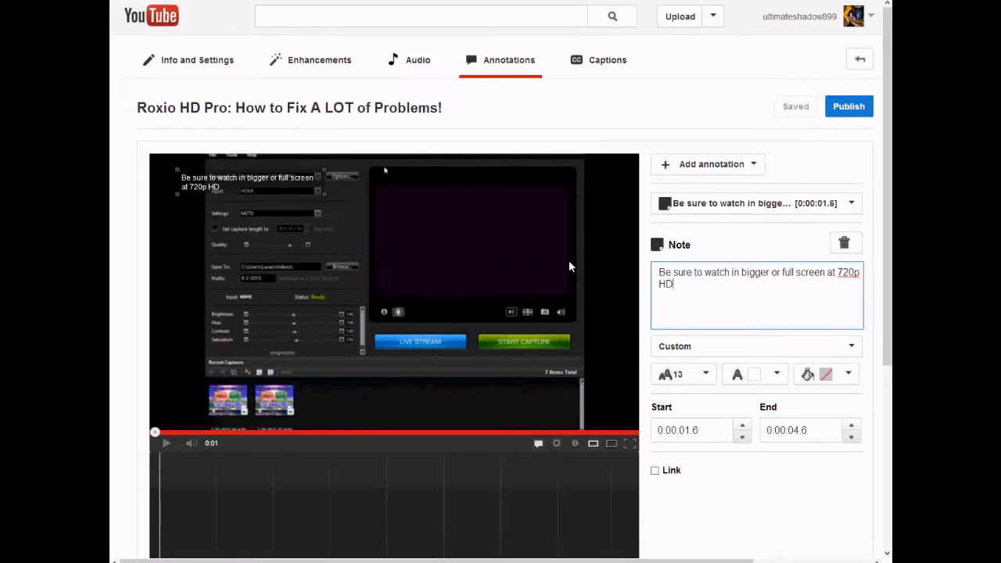
mouse_move(390, 229)
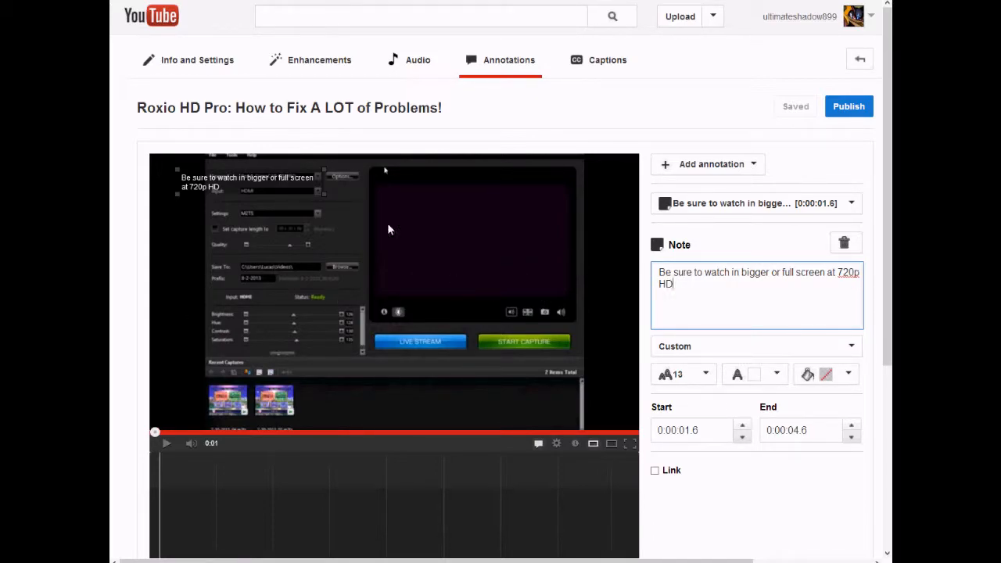
mouse_move(454, 294)
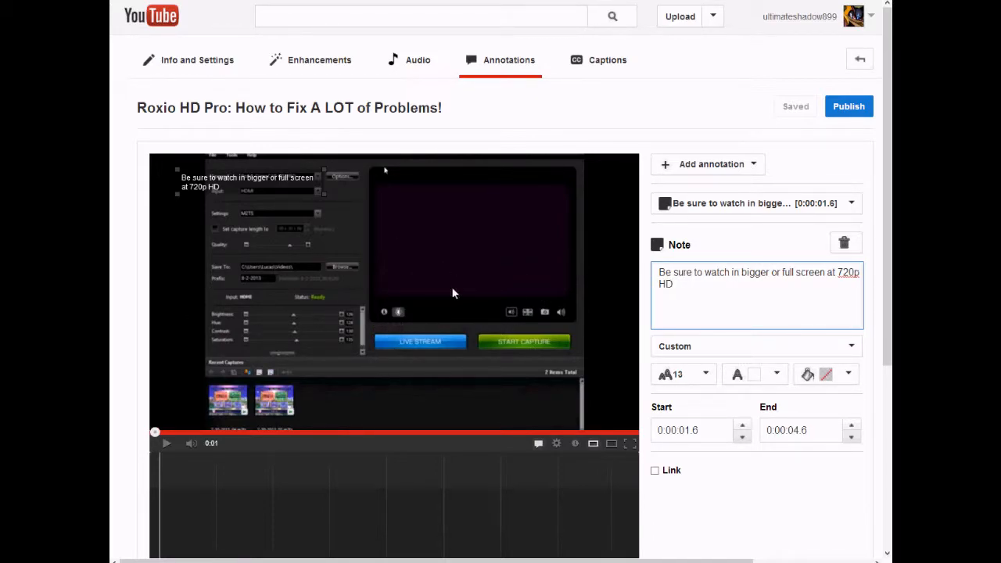
mouse_move(496, 287)
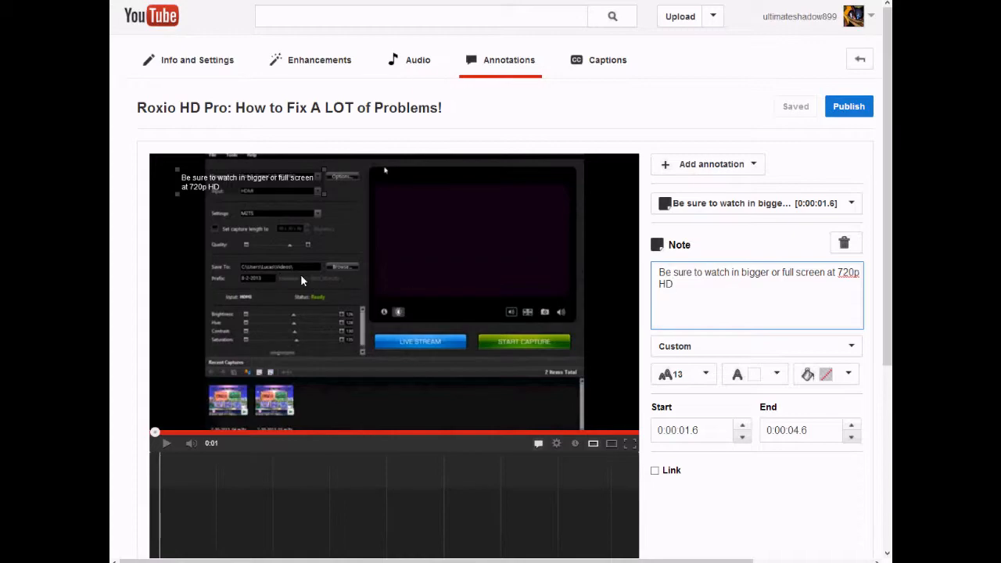
mouse_move(215, 304)
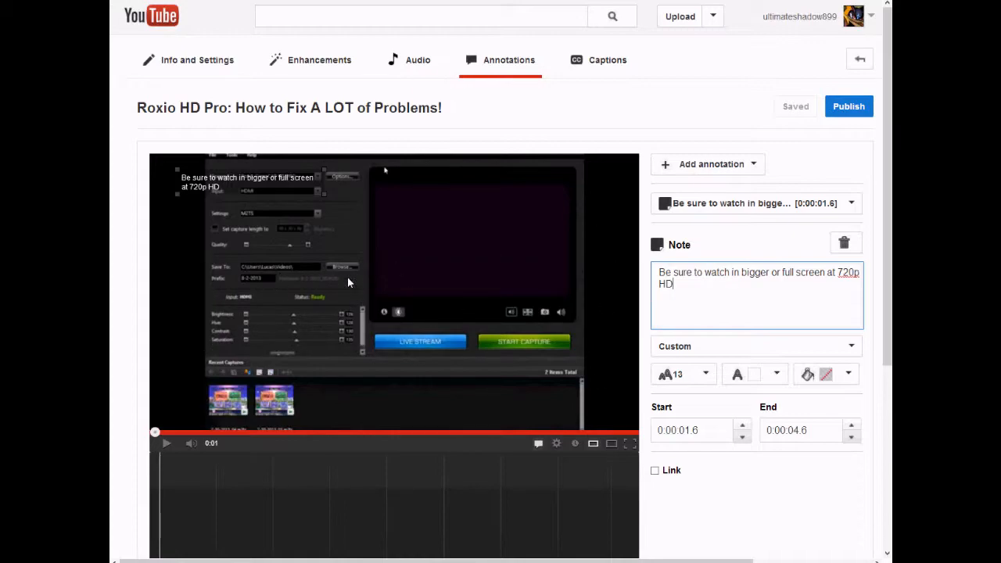
mouse_move(245, 199)
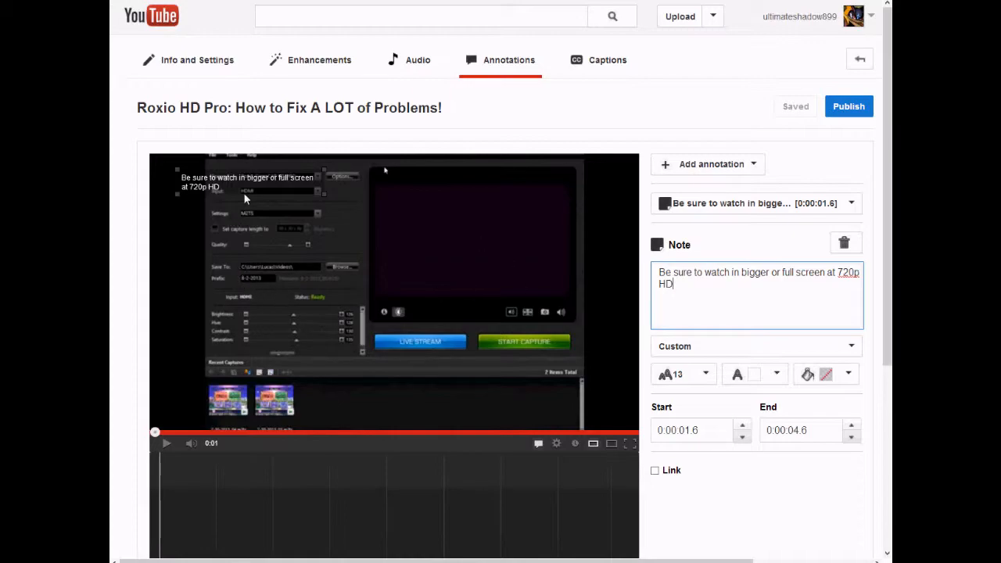
Set the note text size to 16 and drag the note to the video's bottom right.
click(683, 374)
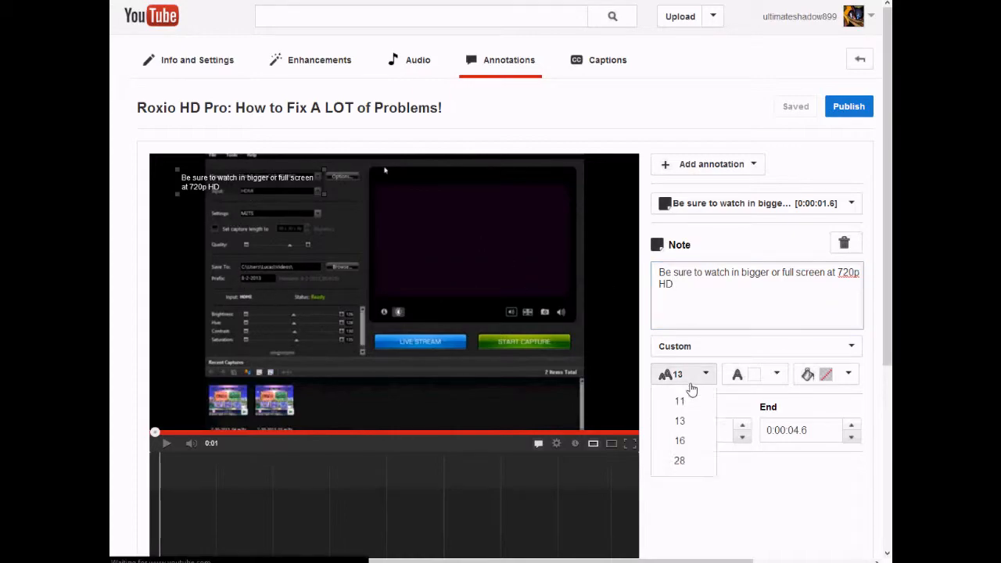
click(679, 440)
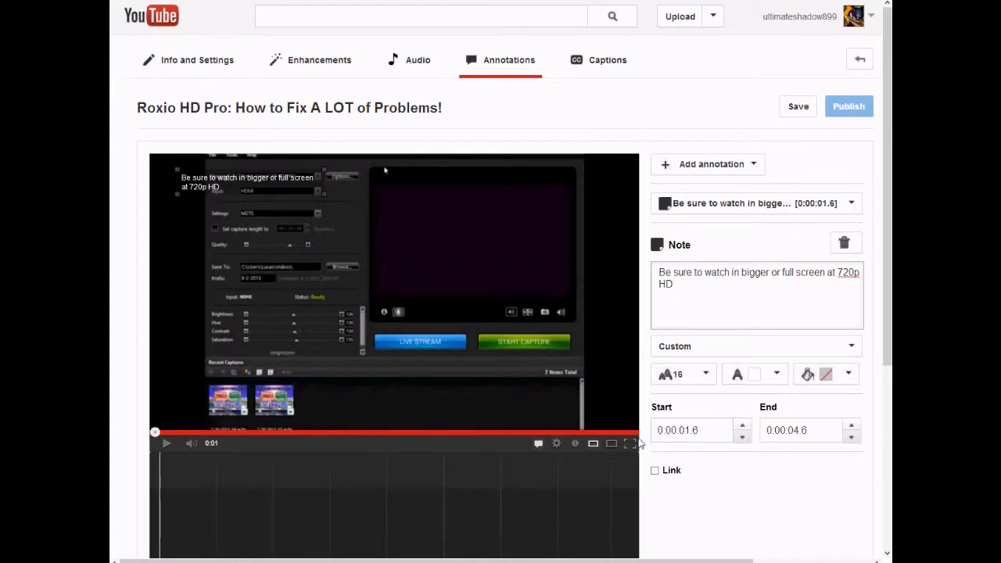
mouse_move(324, 197)
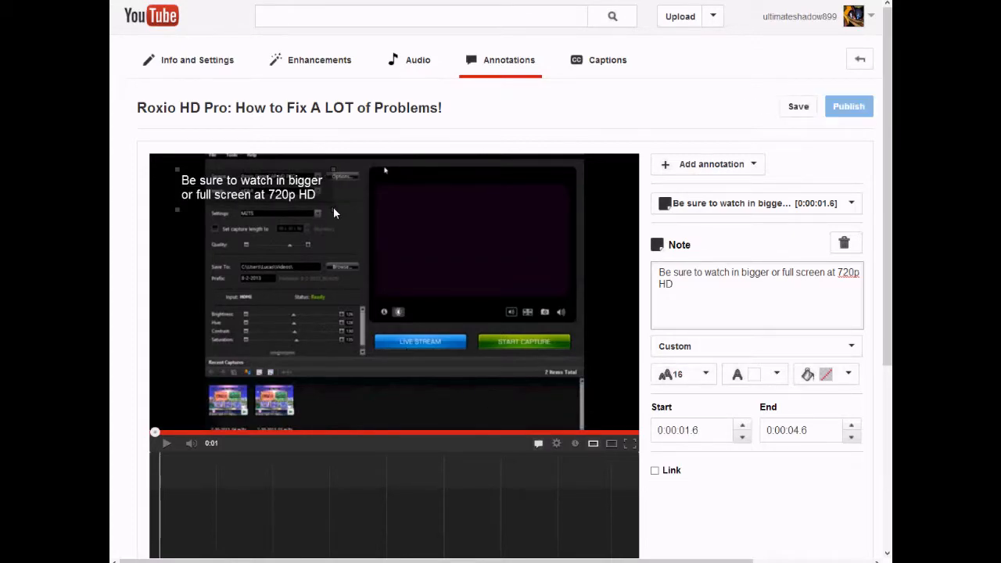
drag(251, 188, 503, 407)
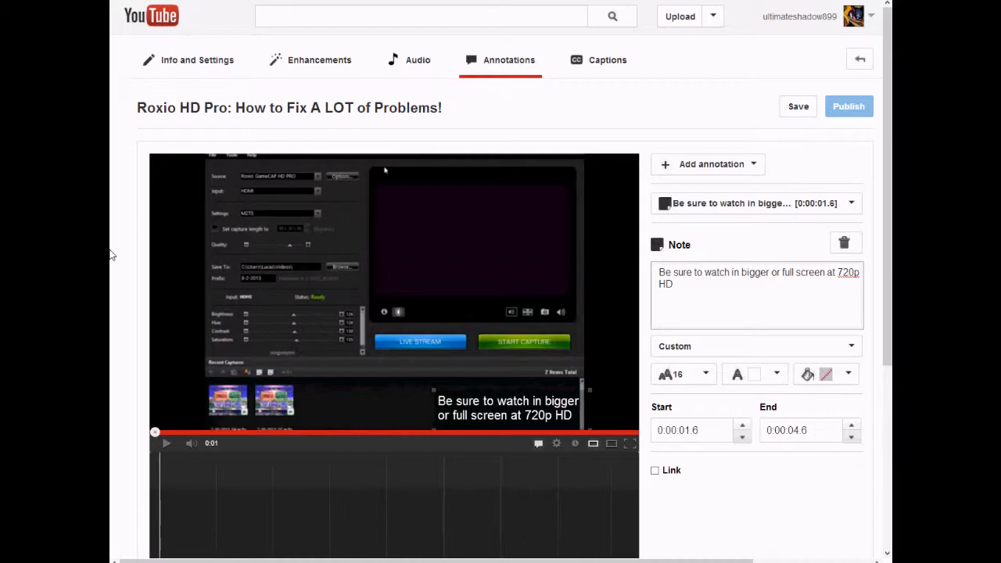
mouse_move(160, 320)
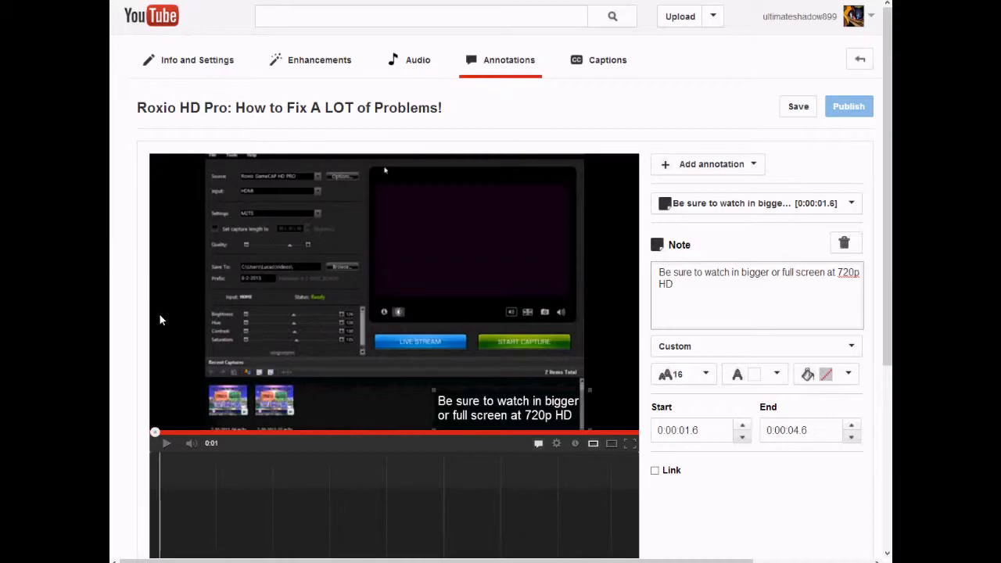
Save the size-16, bottom-right note annotation.
click(798, 105)
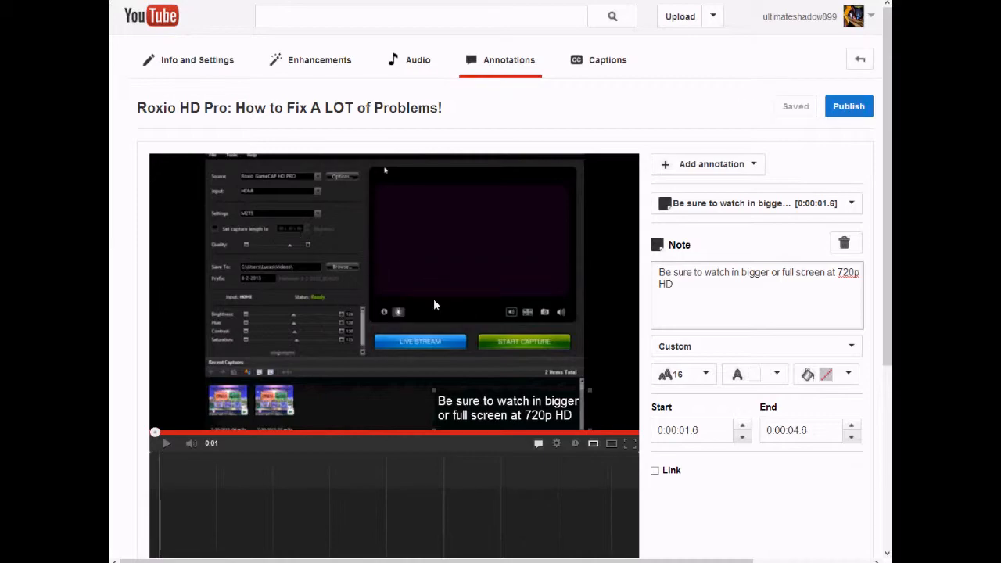
mouse_move(196, 234)
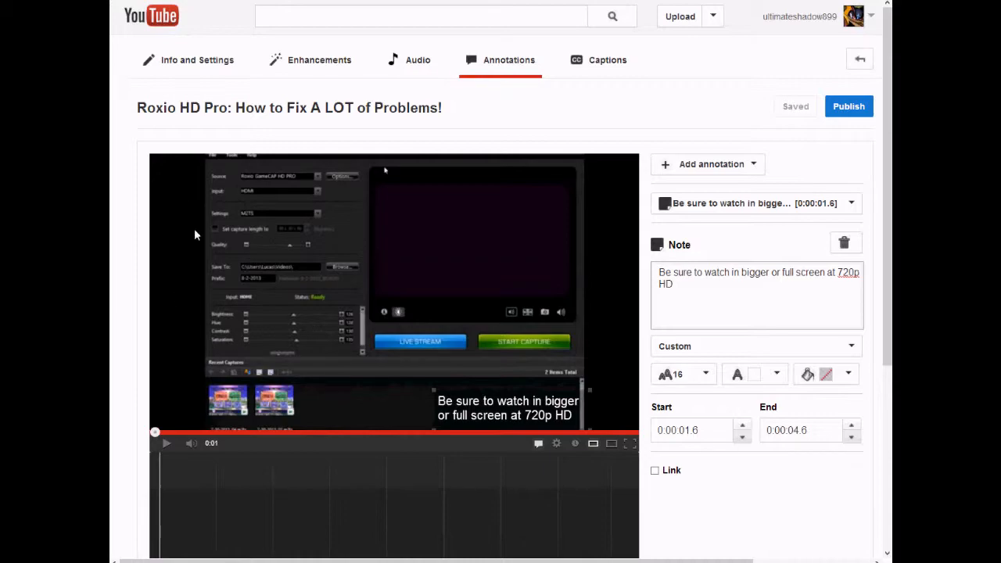
mouse_move(165, 332)
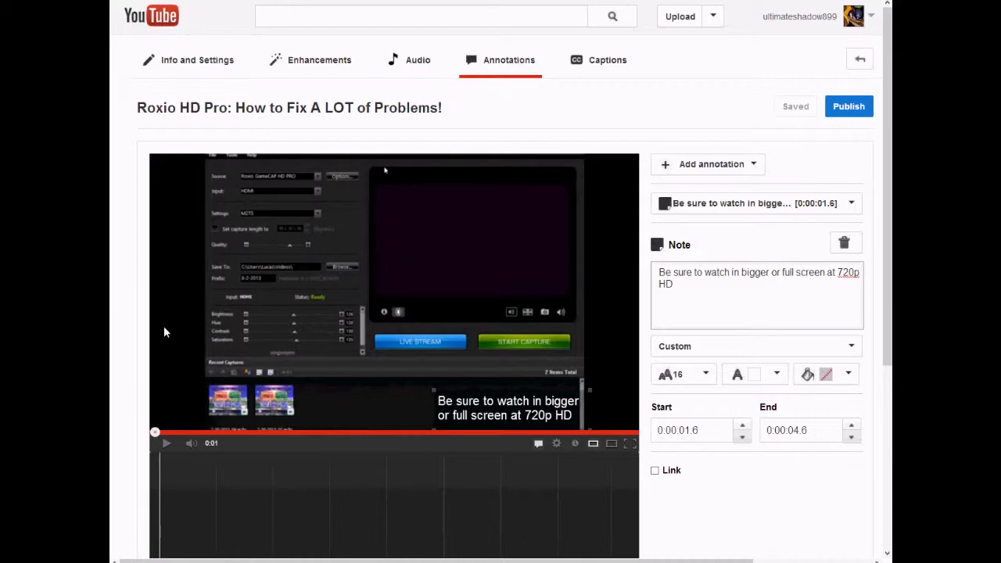
mouse_move(619, 200)
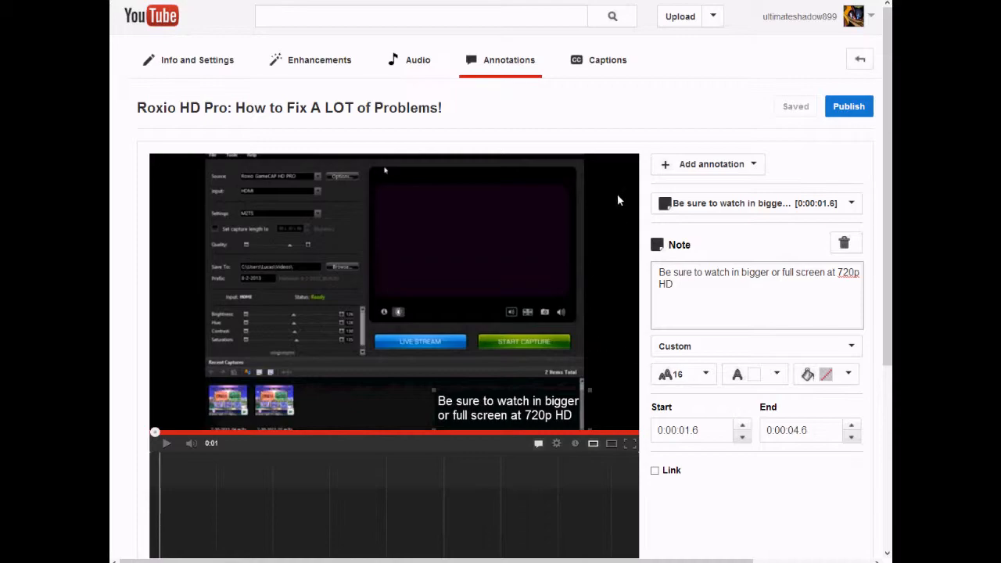
mouse_move(472, 260)
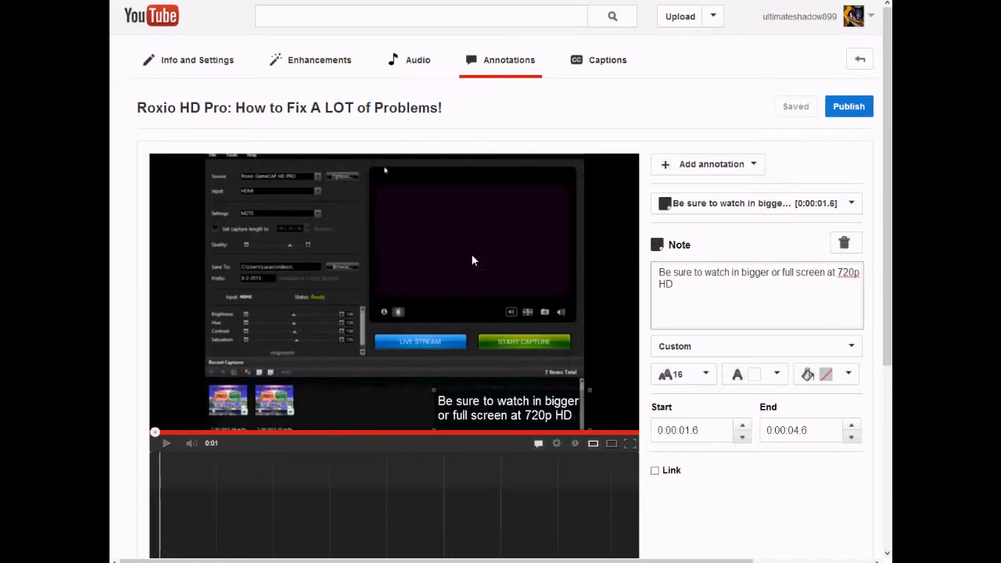
mouse_move(383, 306)
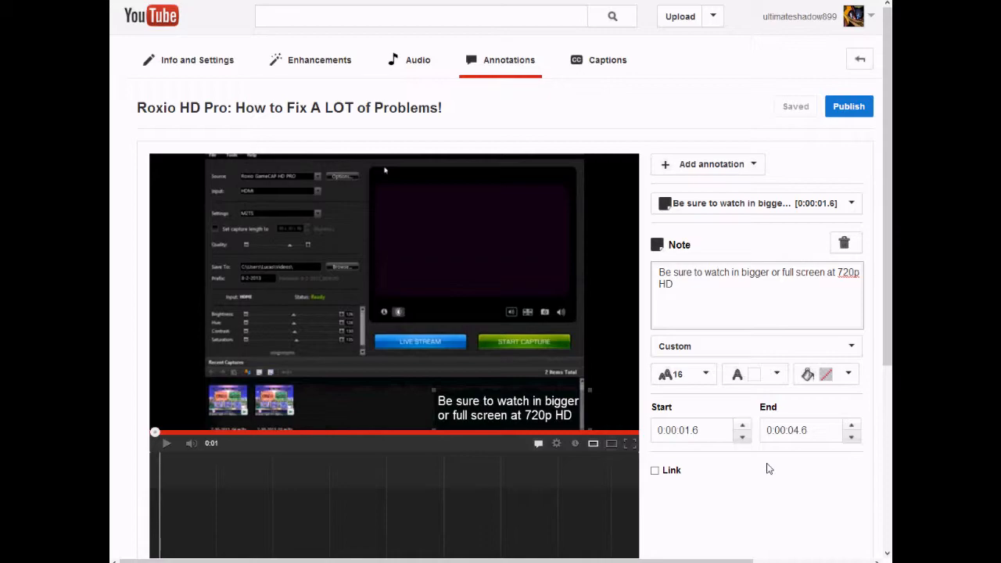
mouse_move(719, 459)
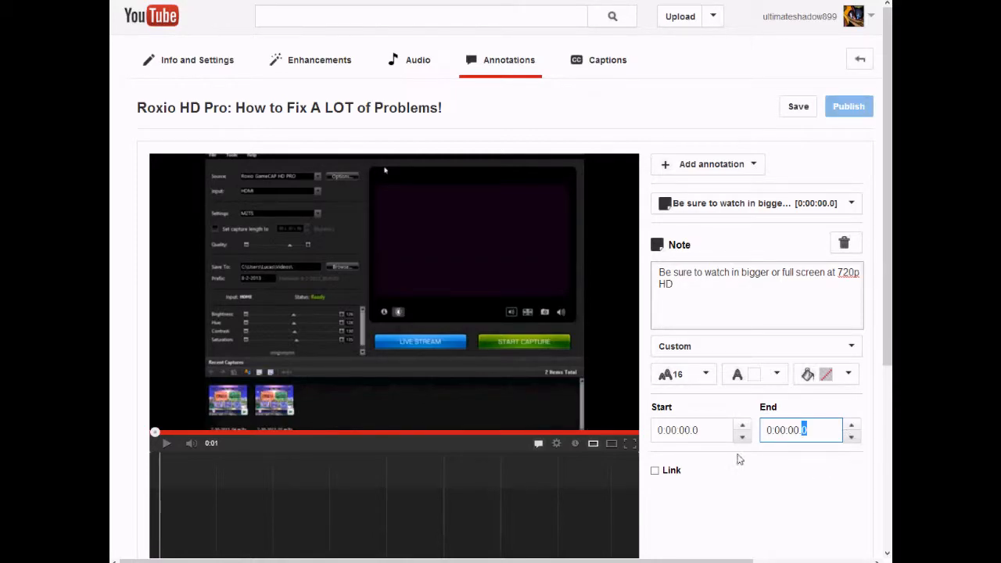
Set the old note's start and end times to 0:00:00.0, save, then delete the note.
click(798, 105)
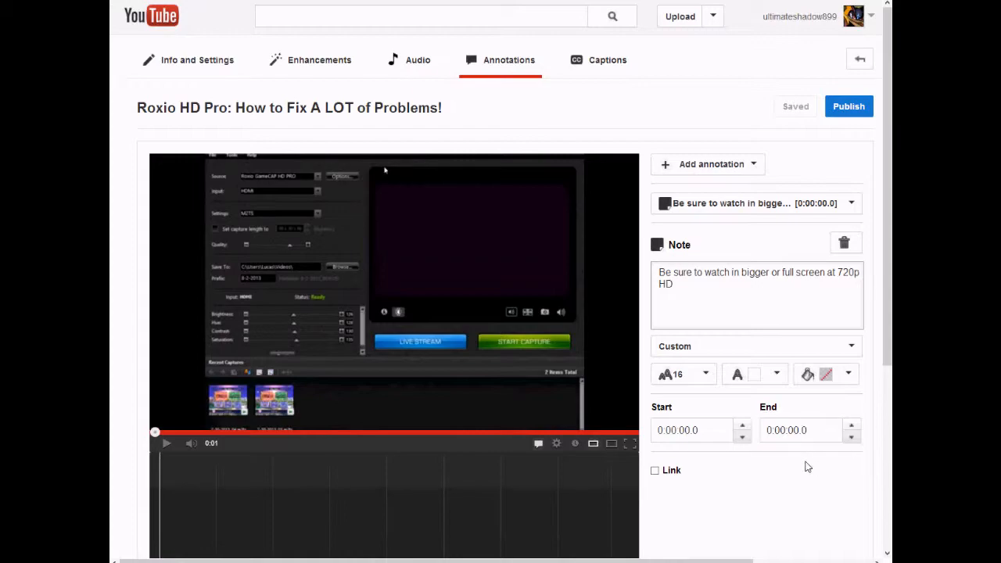
click(685, 430)
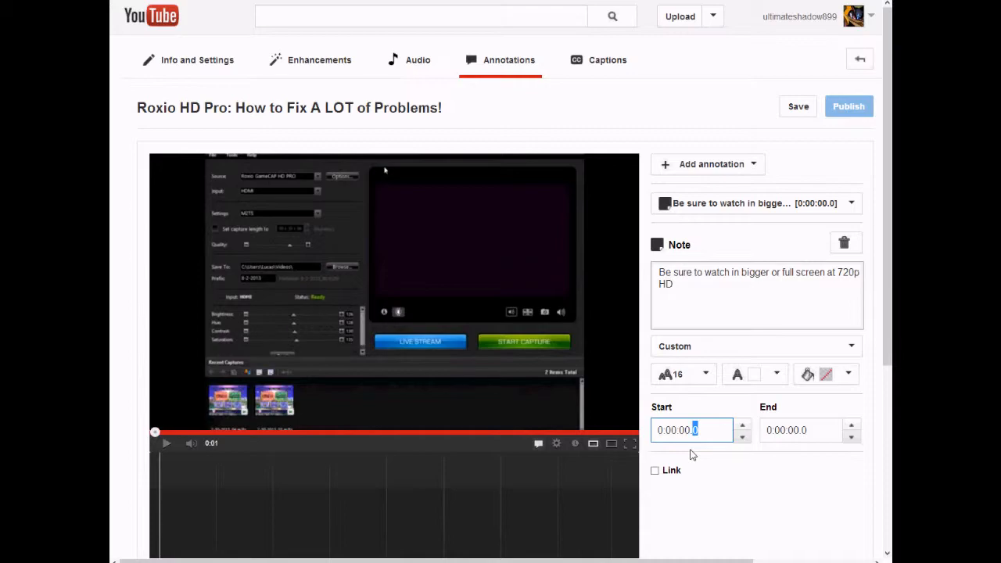
click(684, 430)
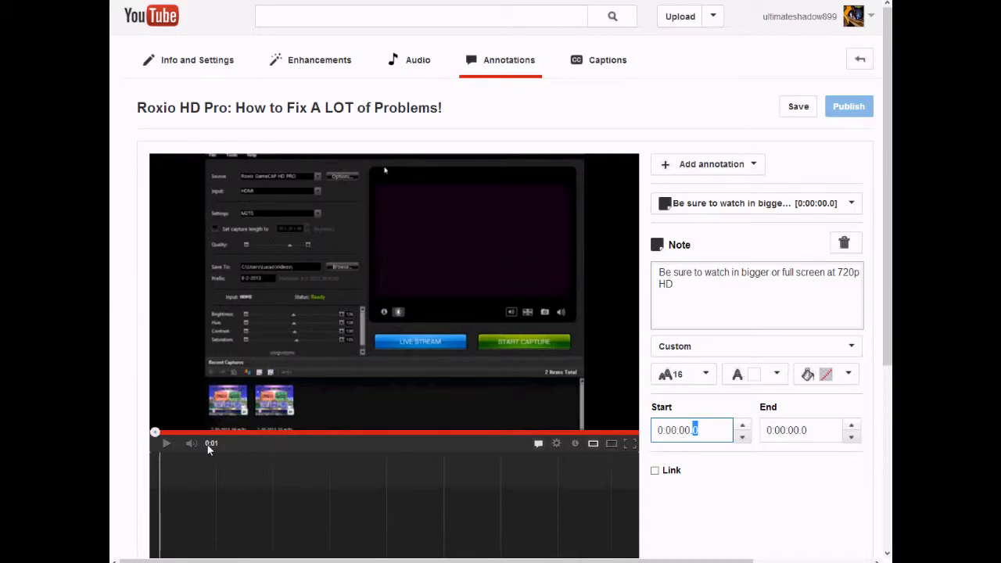
click(798, 106)
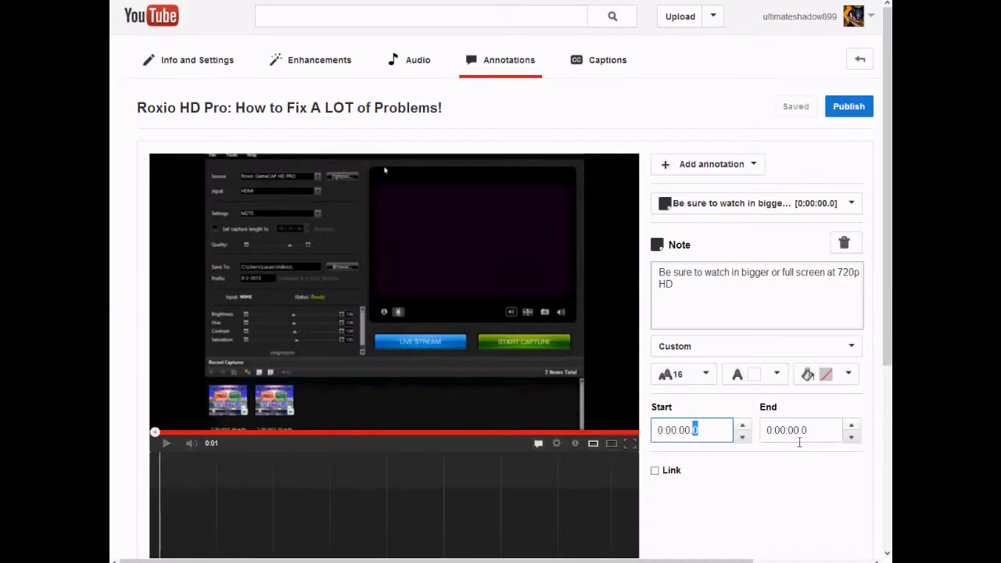
click(800, 430)
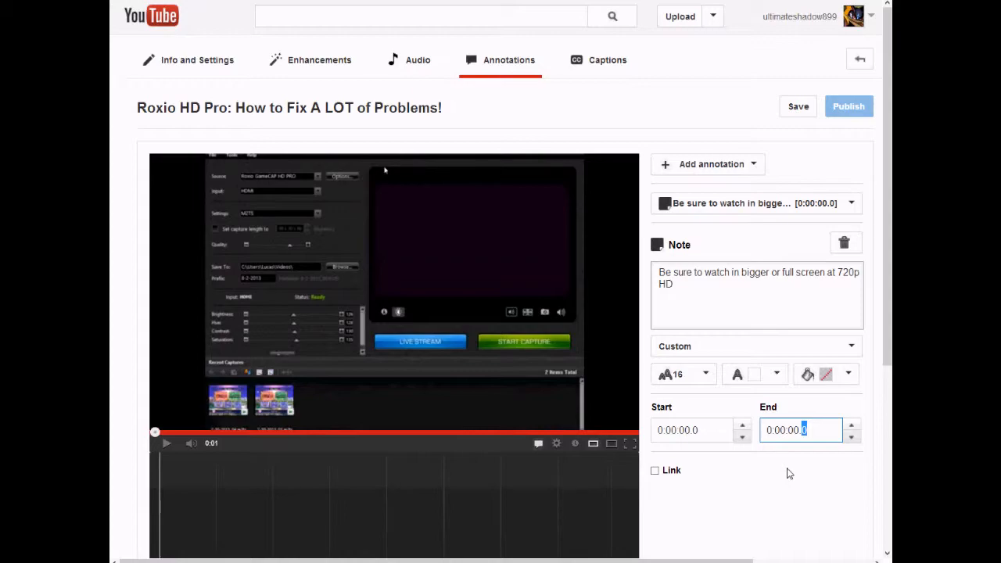
click(798, 106)
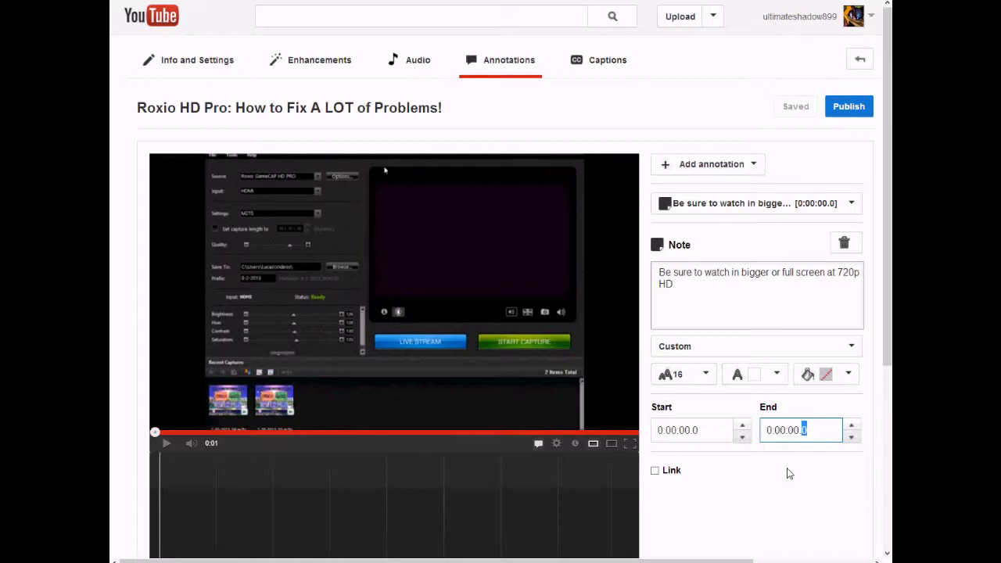
click(691, 429)
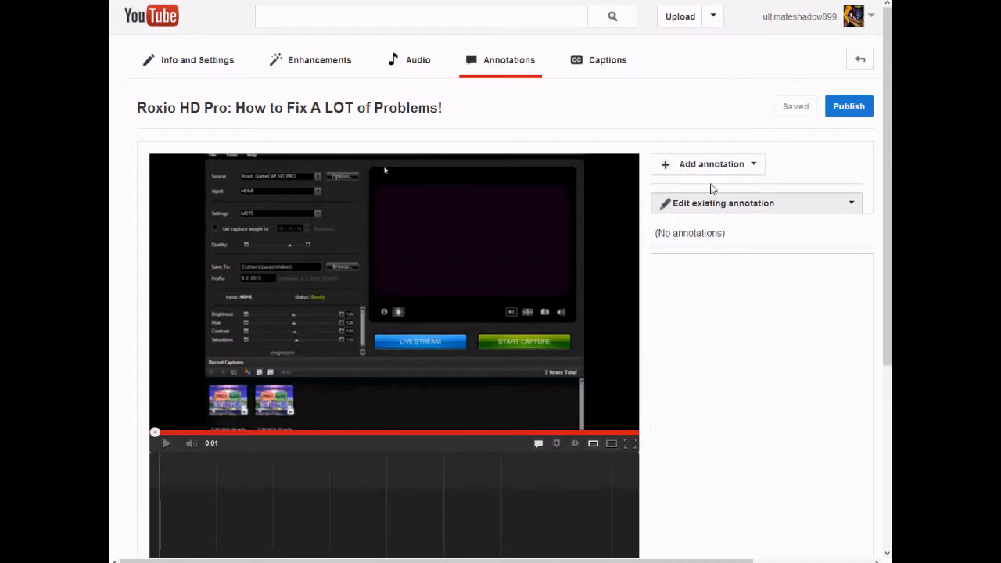
Add a Note reading 'Be sure to watch in 720p HD and in the Large Player or in Full Screen!'.
click(710, 163)
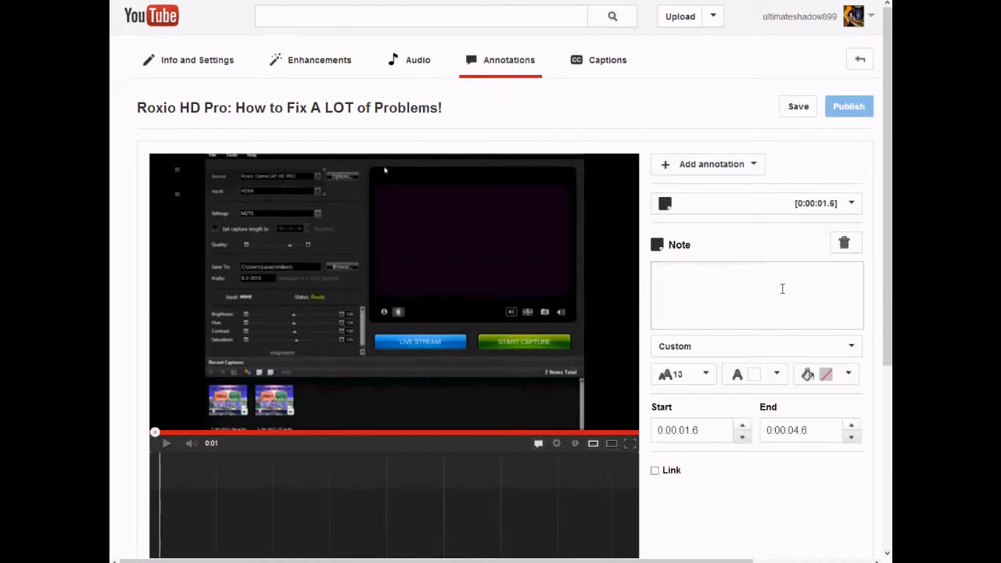
click(756, 295)
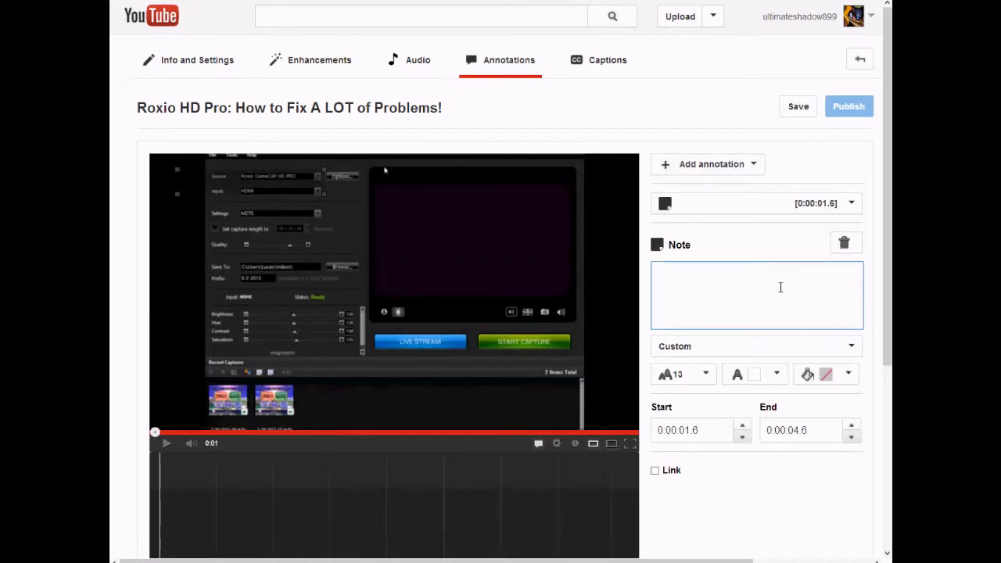
text(Be sure to watch in)
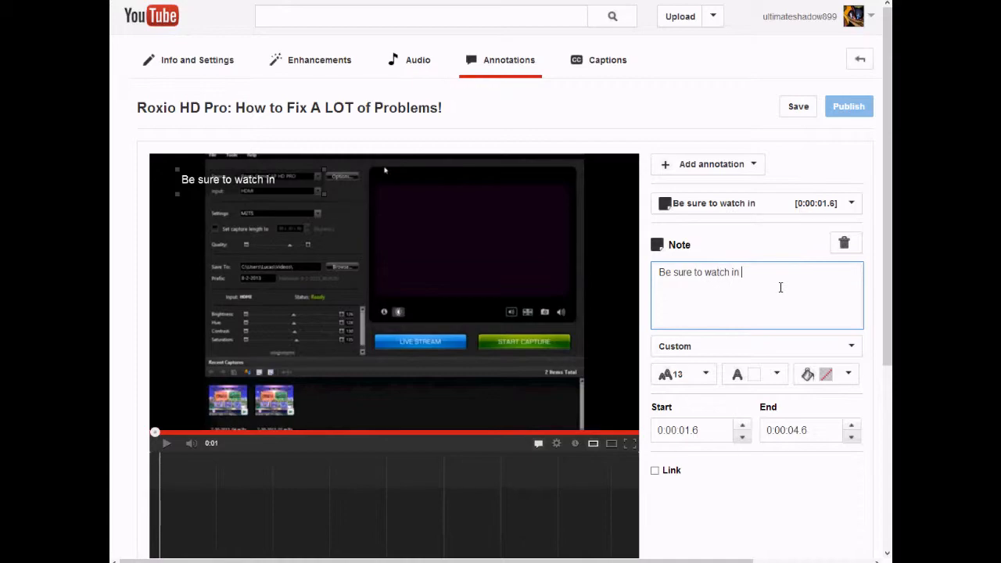
text(720)
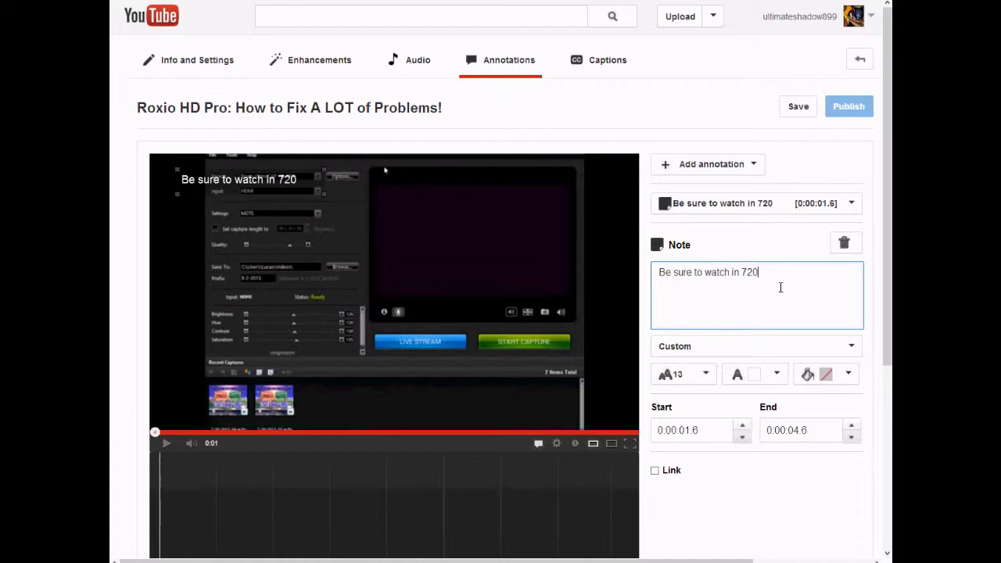
text(-p an)
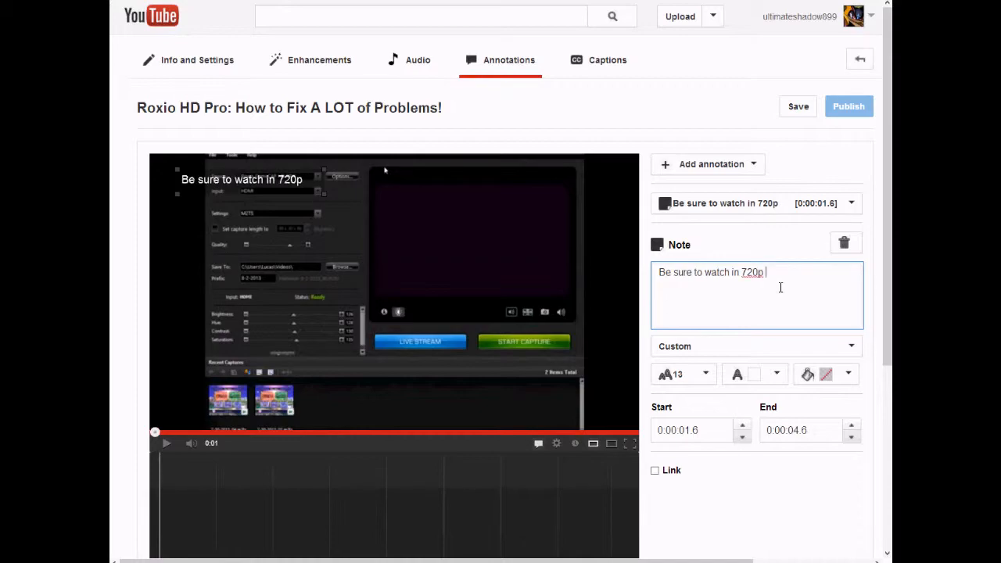
text(HD and in the L)
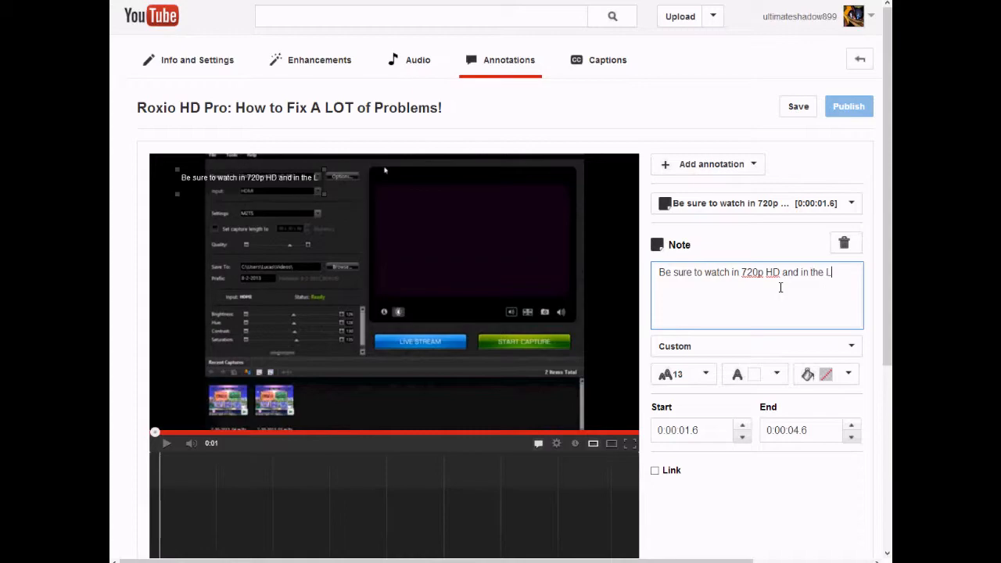
text(arge)
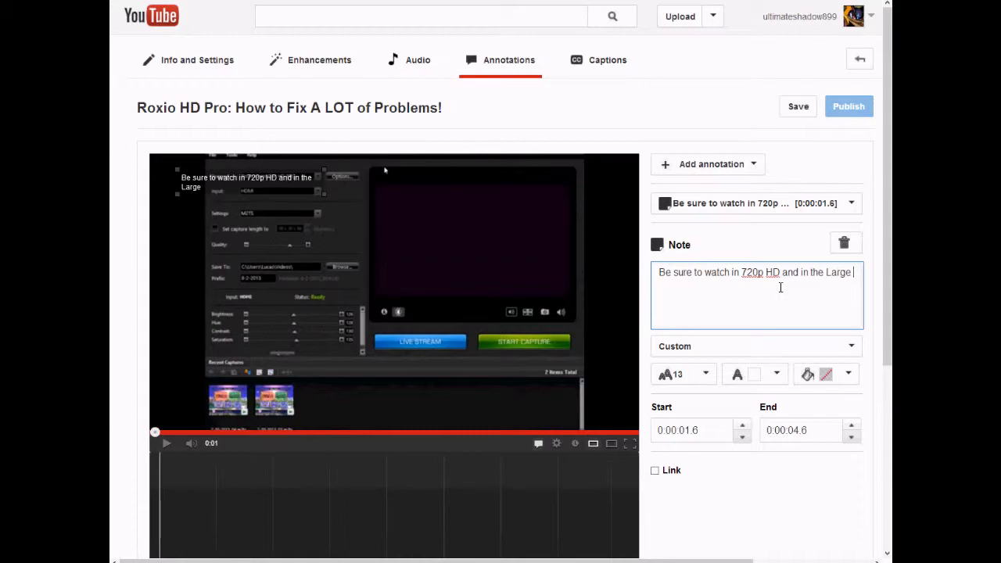
text(Player or)
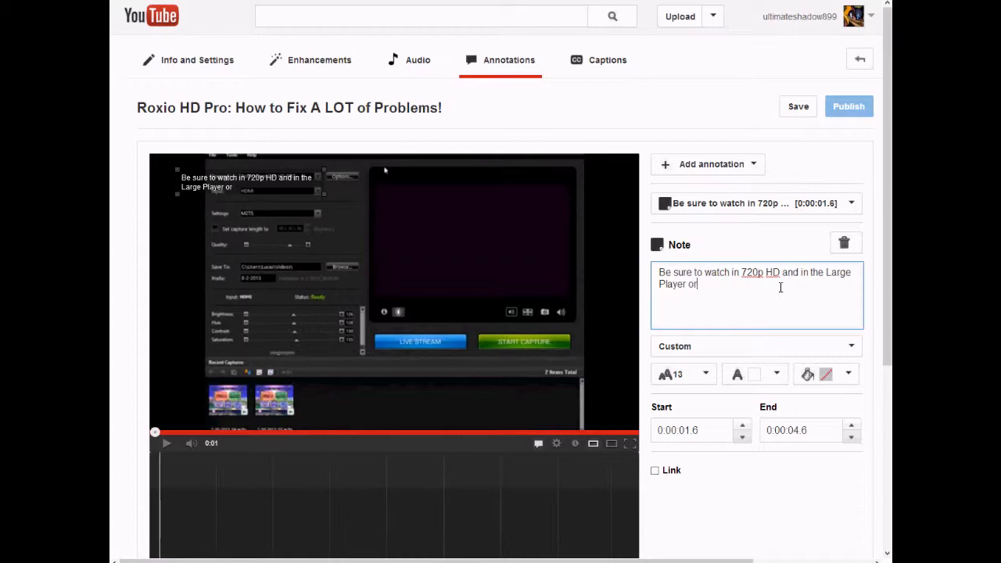
text(in Full)
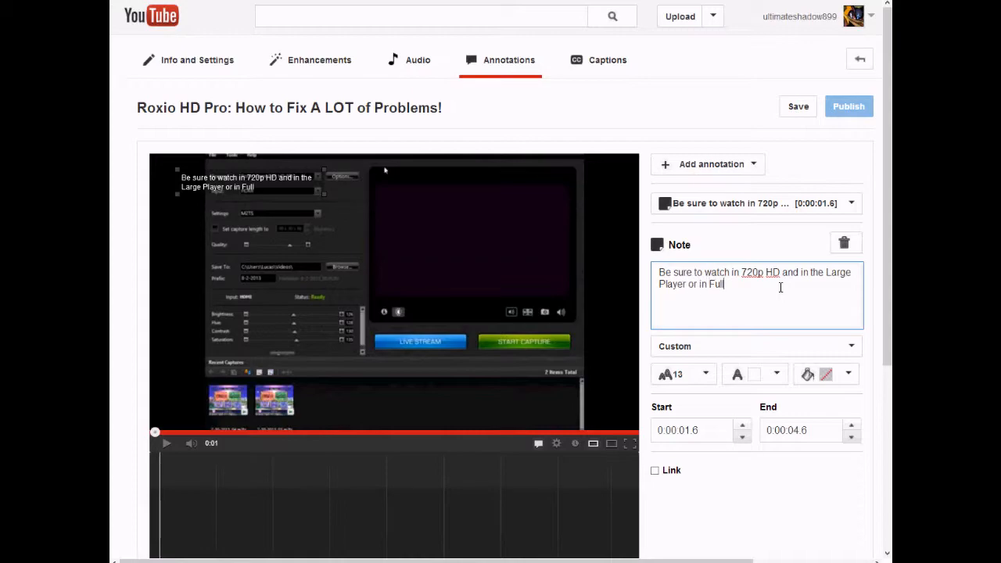
text(Screen)
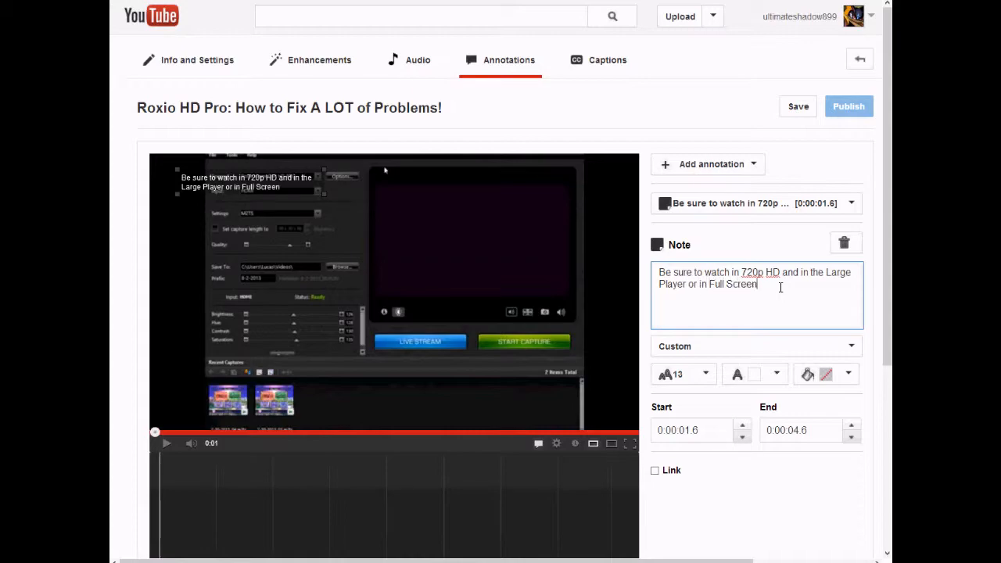
text(!)
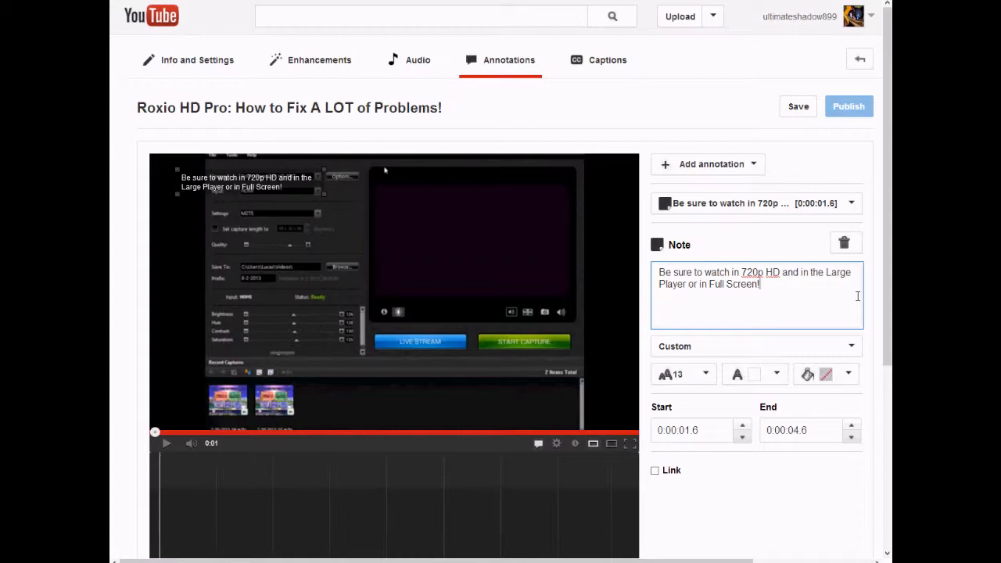
Set the 720p HD note's text size to 16.
click(683, 373)
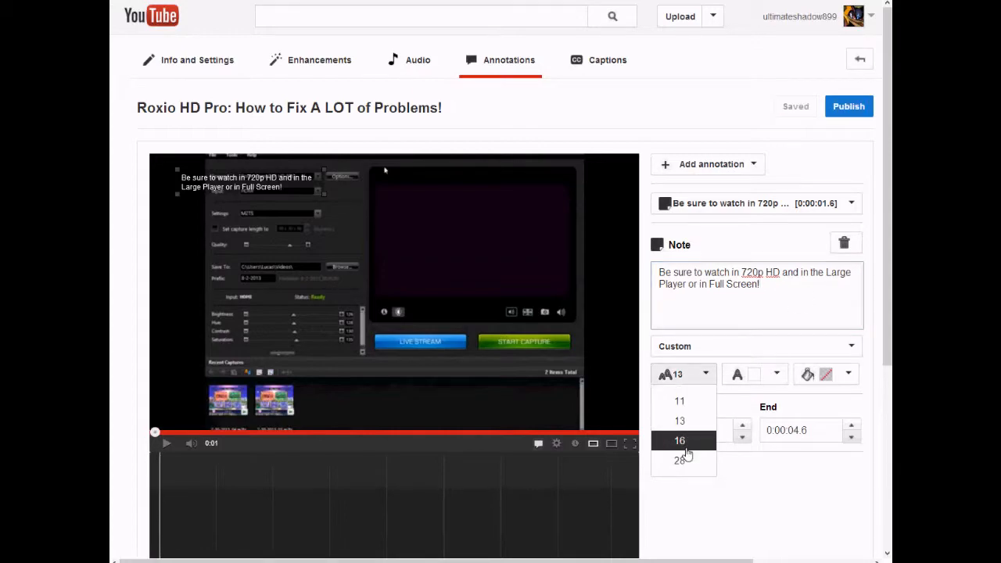
click(679, 441)
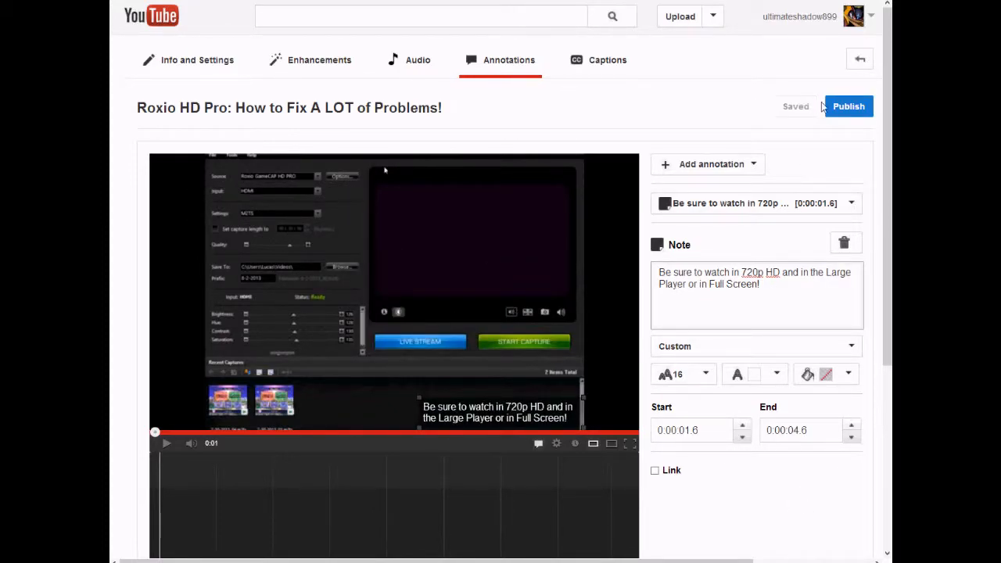
Publish the video's annotations so the 720p HD note goes live.
click(848, 106)
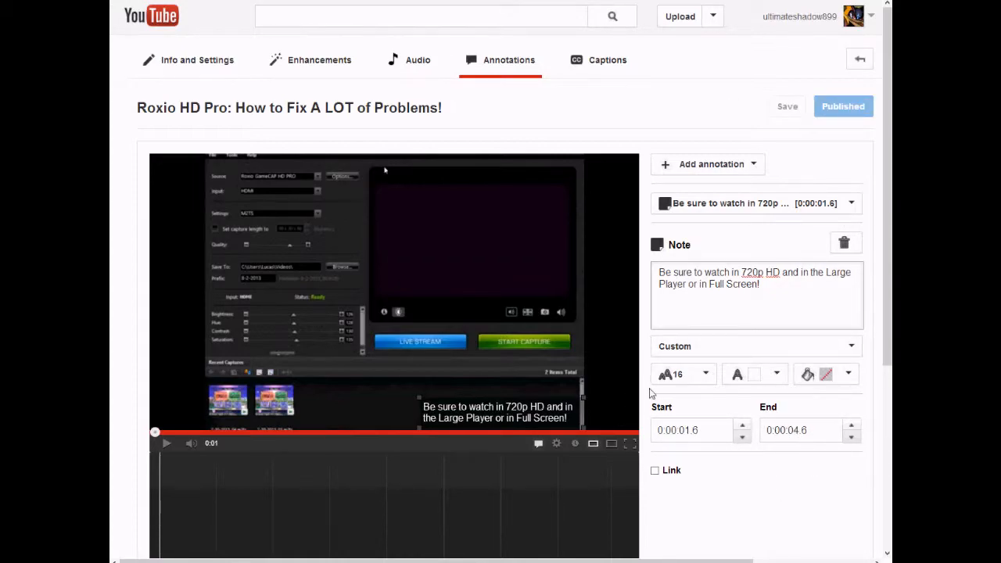
mouse_move(561, 297)
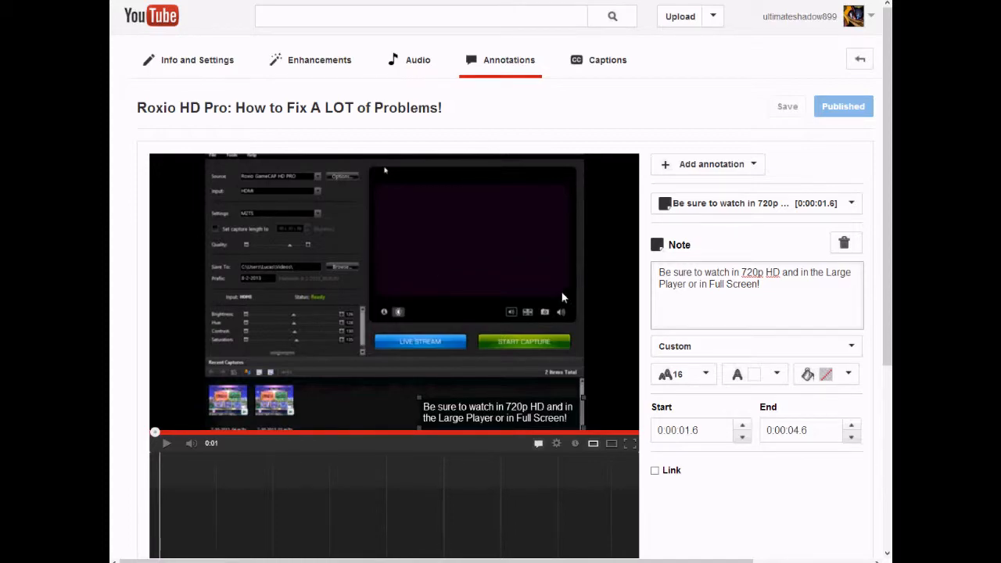
scroll(down, 3)
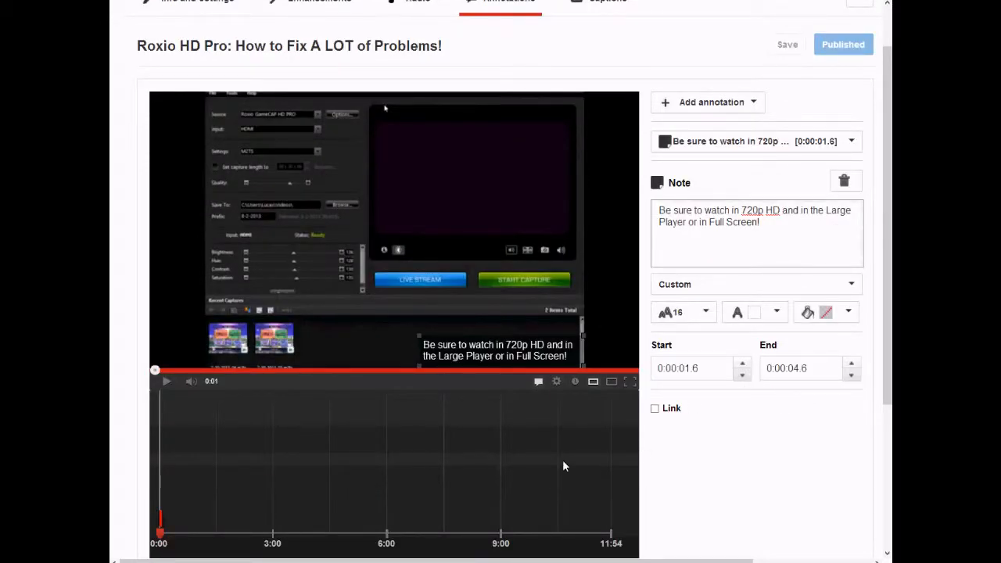
scroll(down, 3)
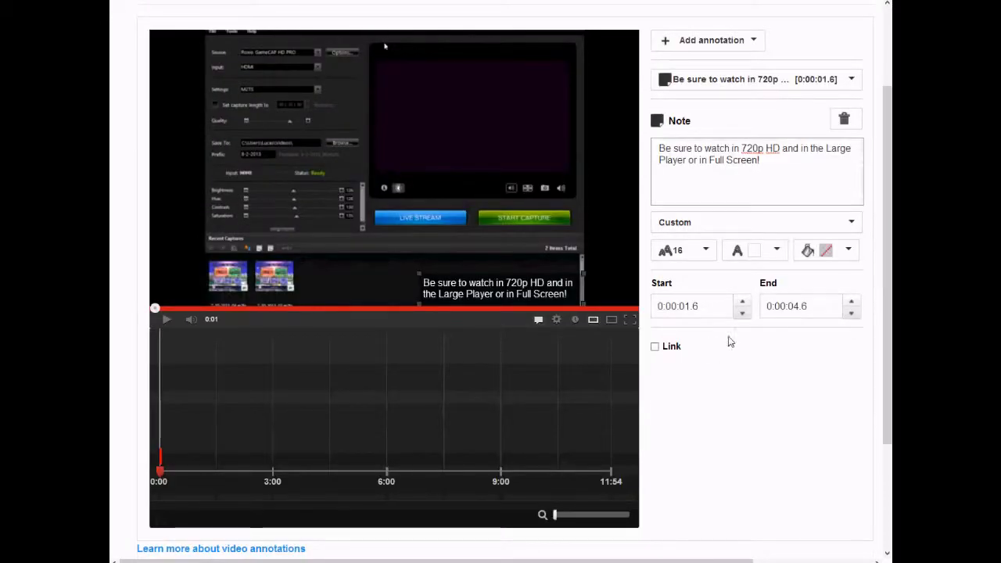
click(786, 306)
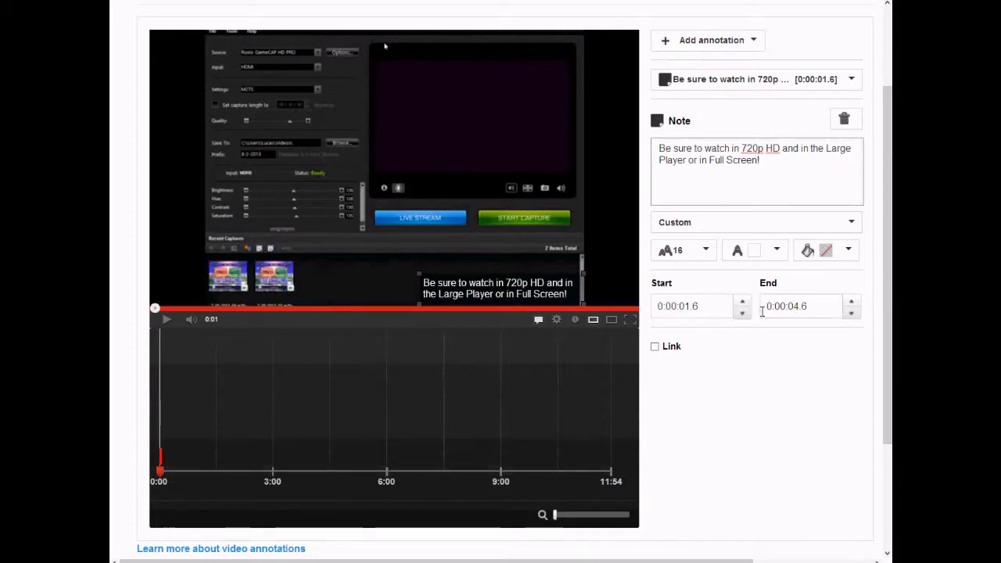